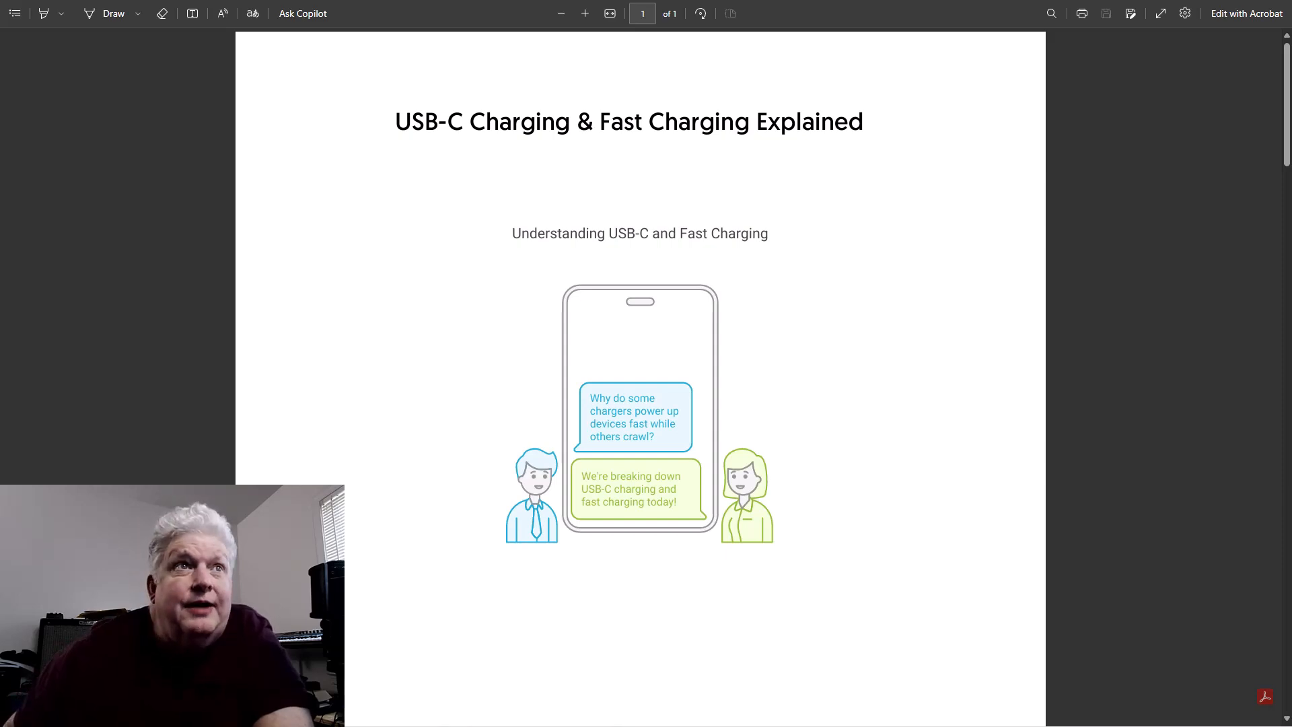
pyautogui.moveTo(1106, 228)
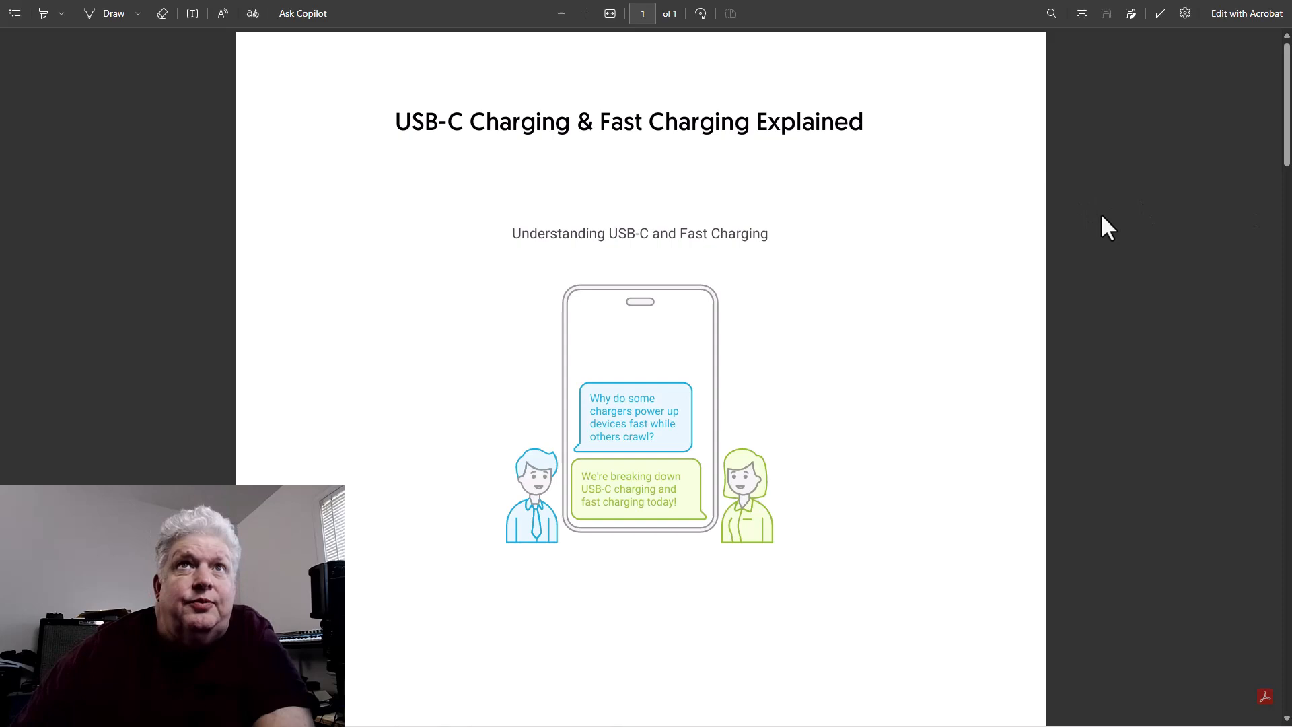
pyautogui.moveTo(1042, 214)
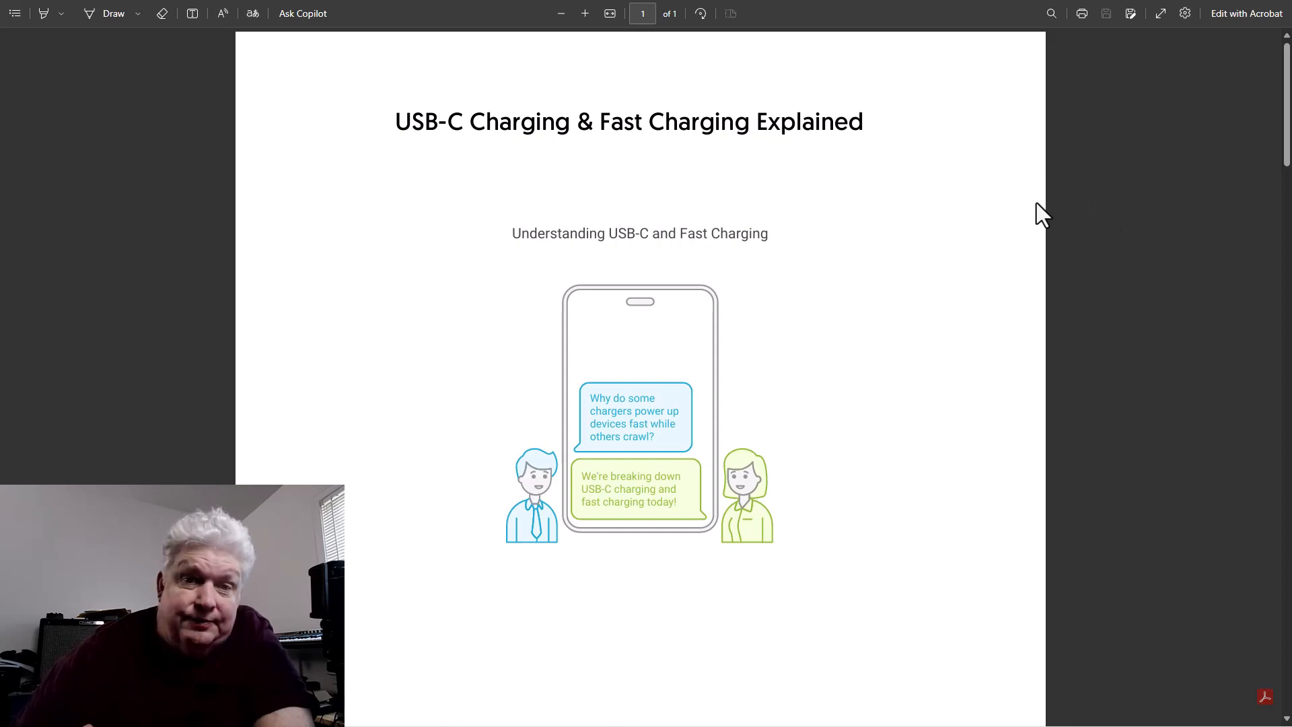
pyautogui.scroll(-3)
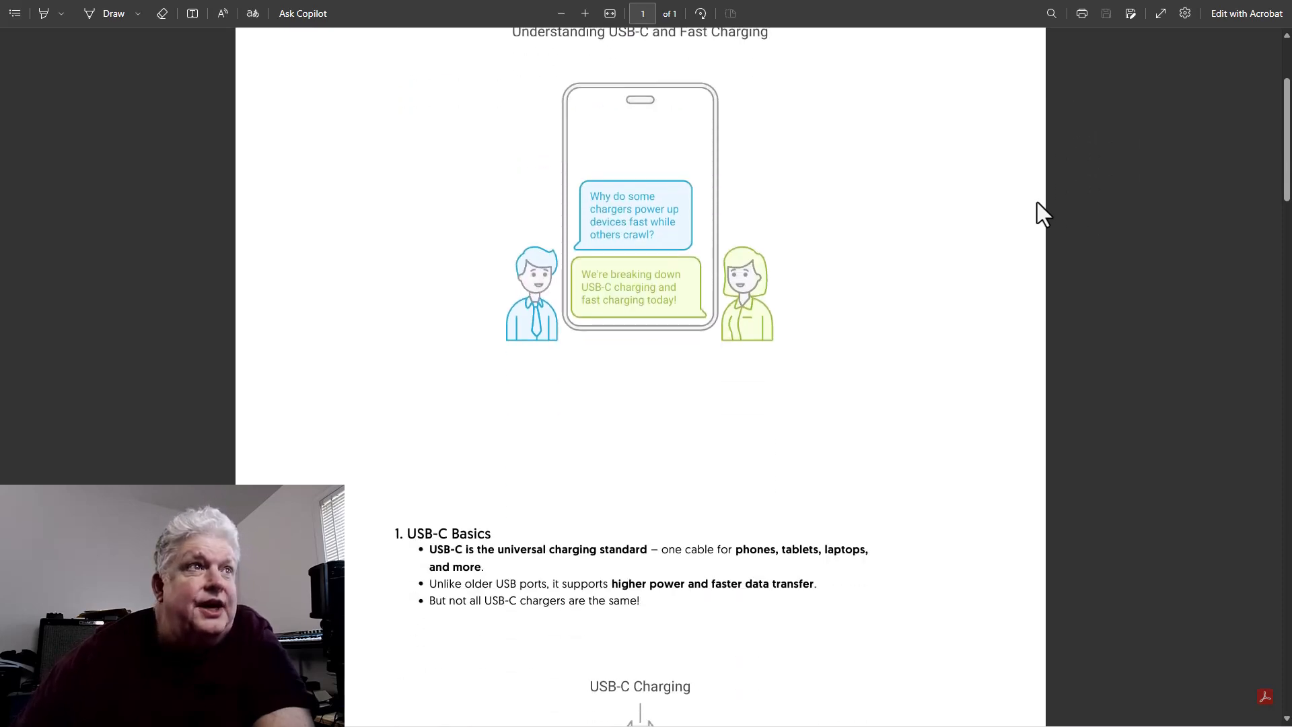
pyautogui.scroll(-3)
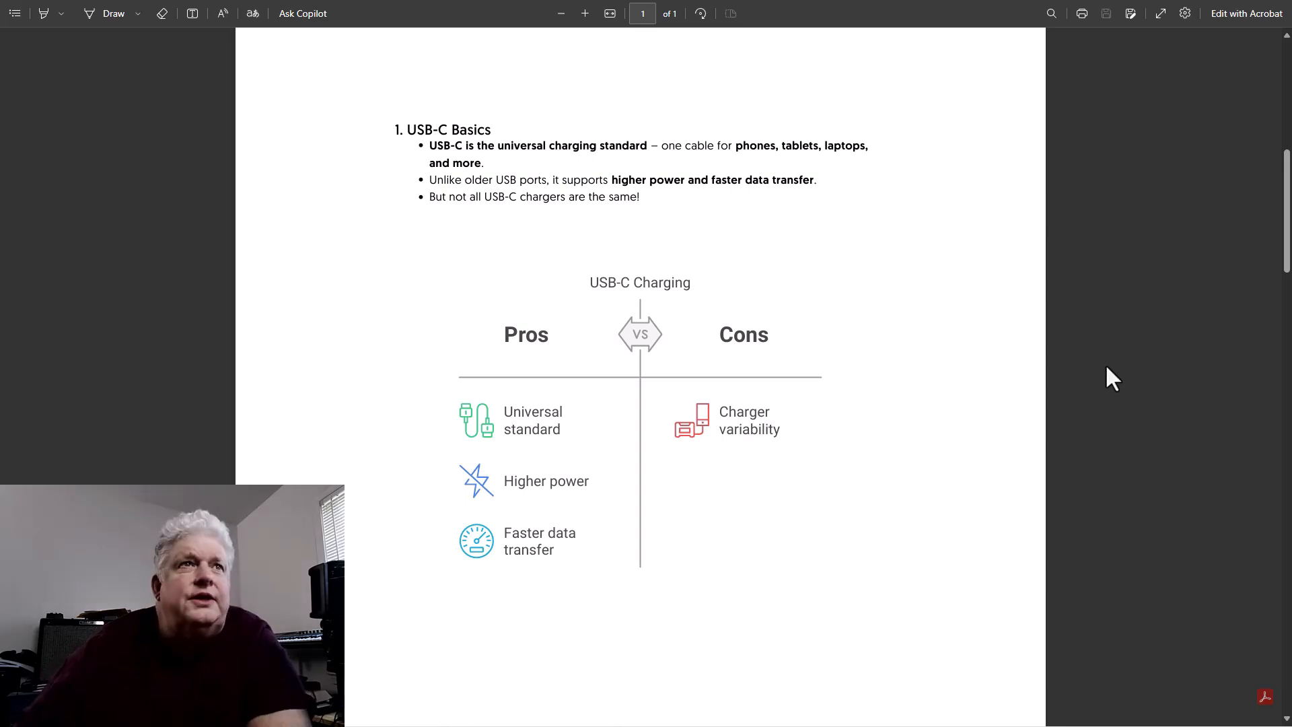
pyautogui.scroll(-3)
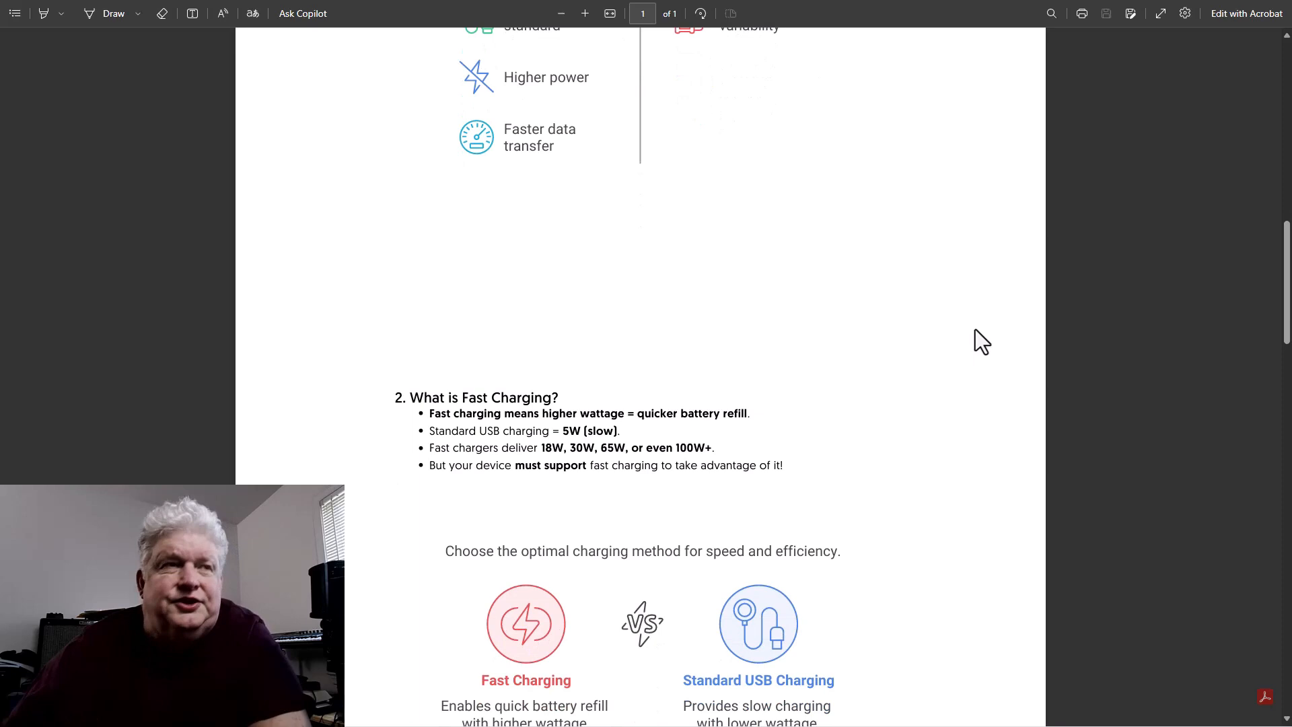
pyautogui.scroll(-3)
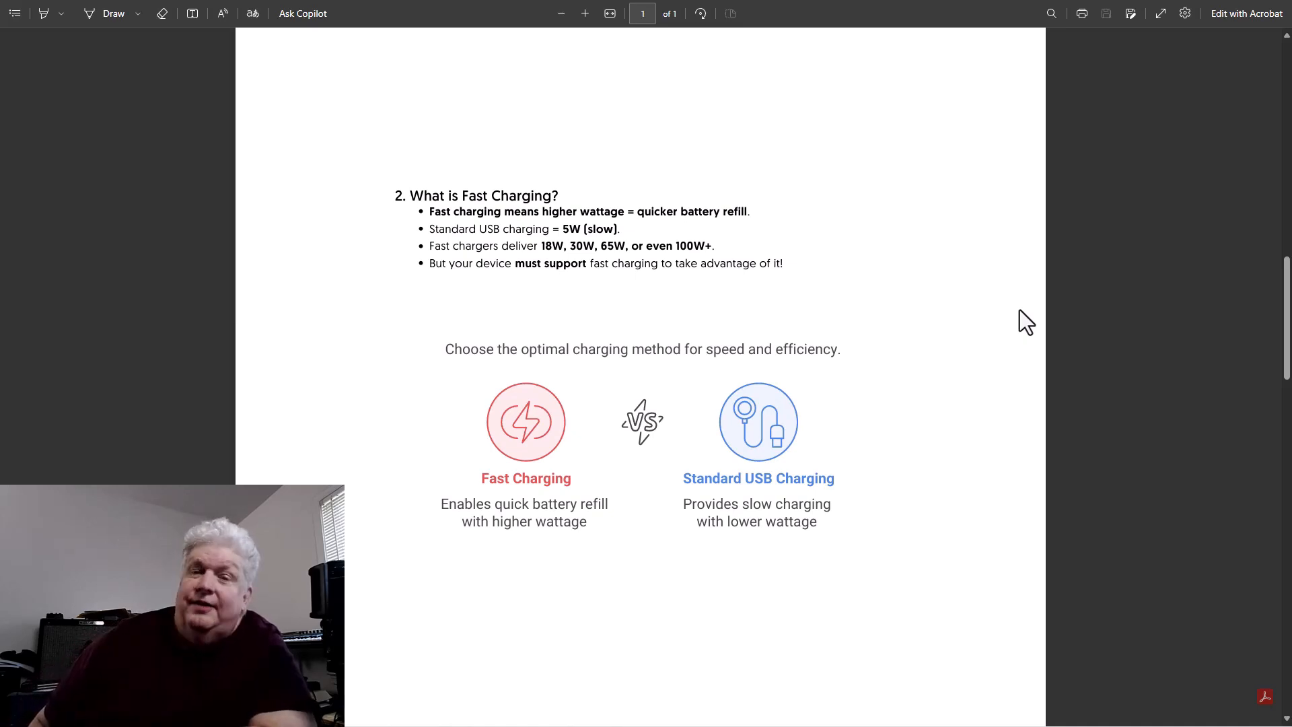
pyautogui.scroll(-3)
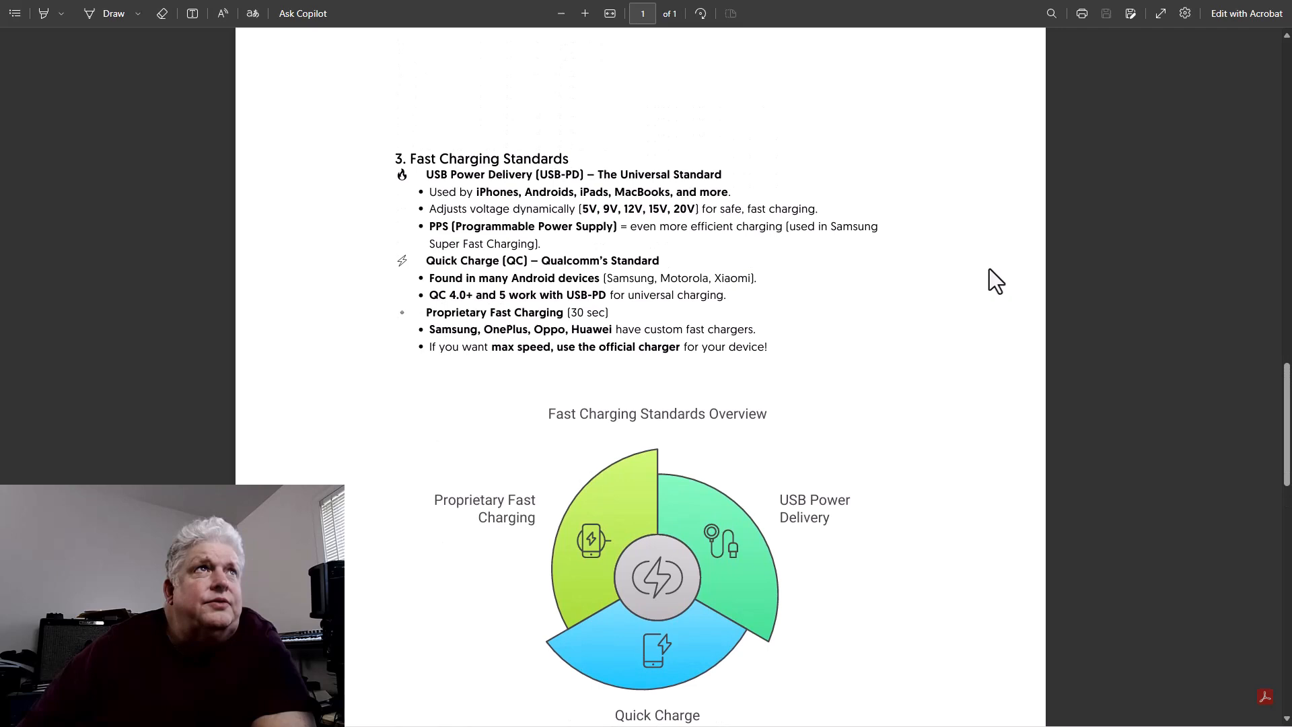
pyautogui.scroll(-3)
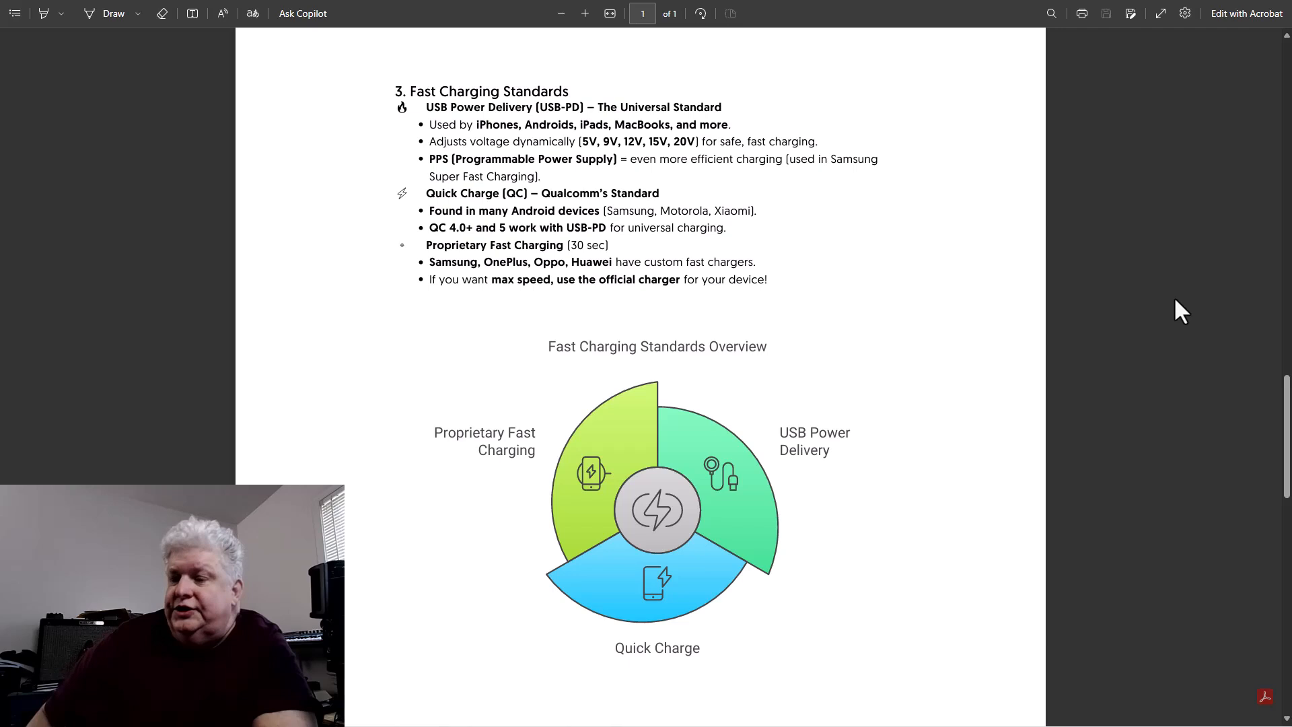
pyautogui.moveTo(1076, 324)
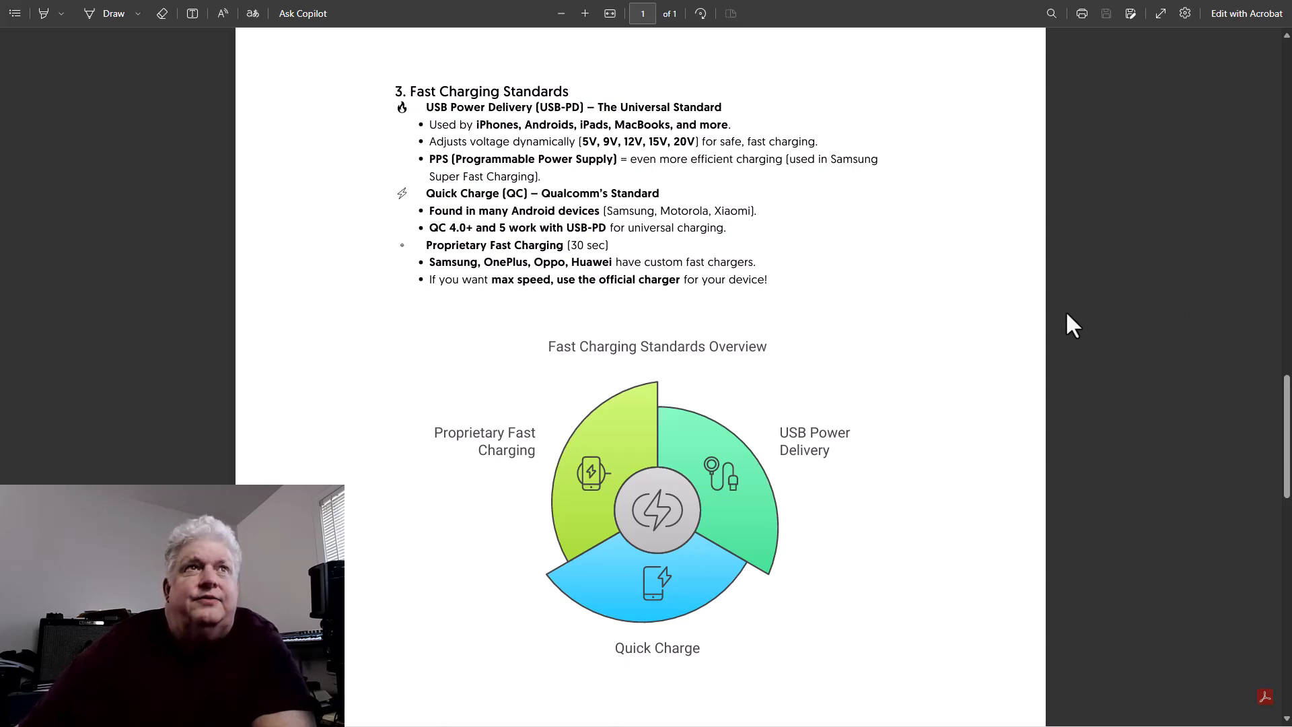
pyautogui.scroll(-3)
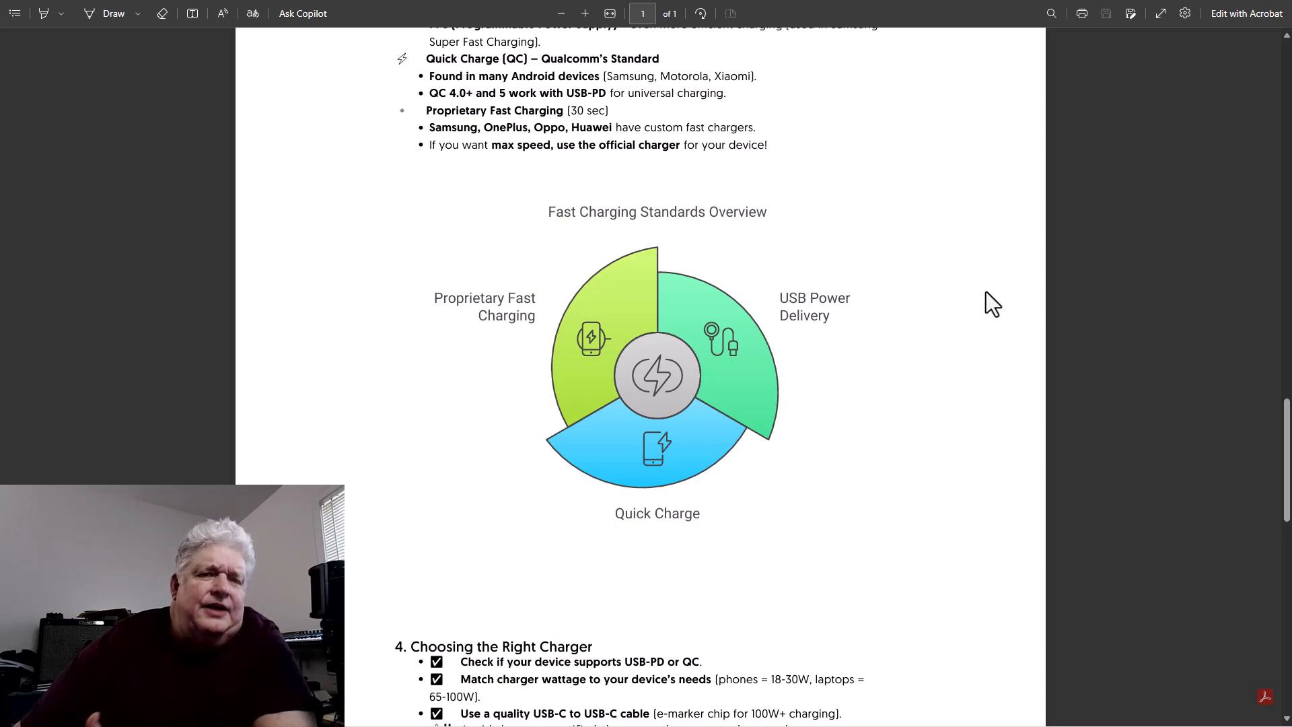
pyautogui.scroll(-3)
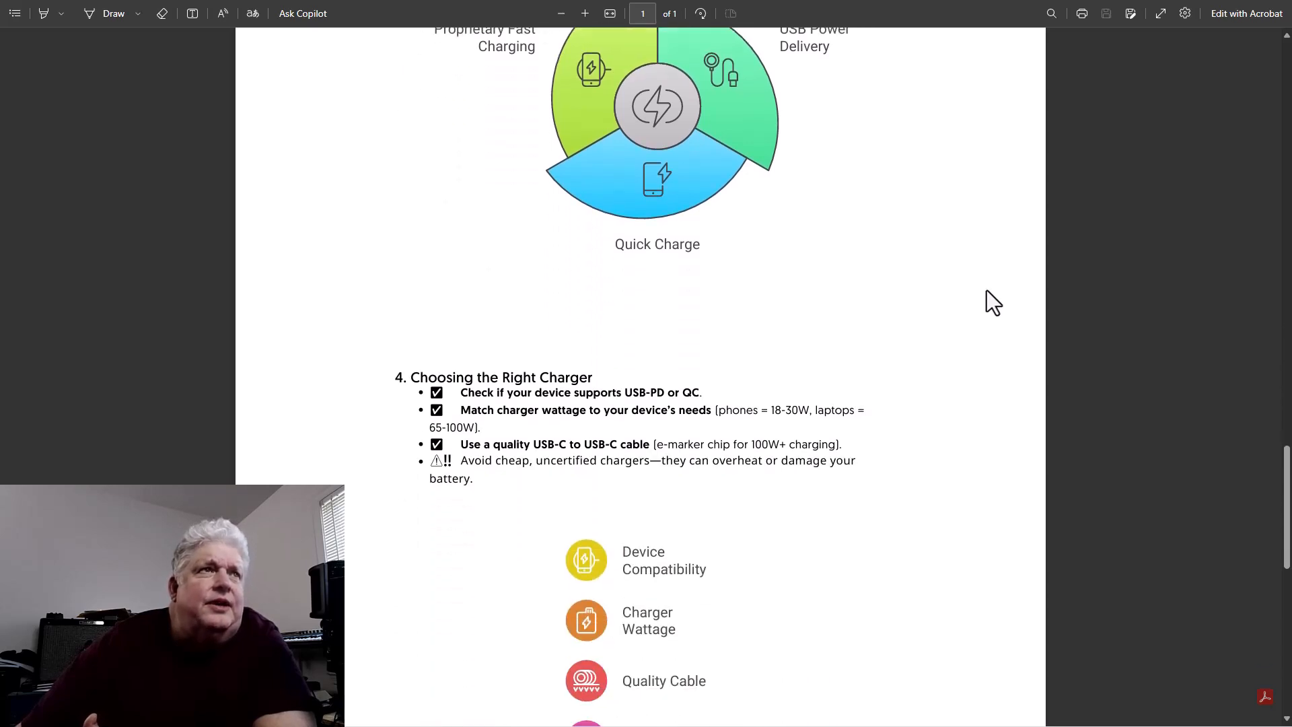
pyautogui.scroll(-3)
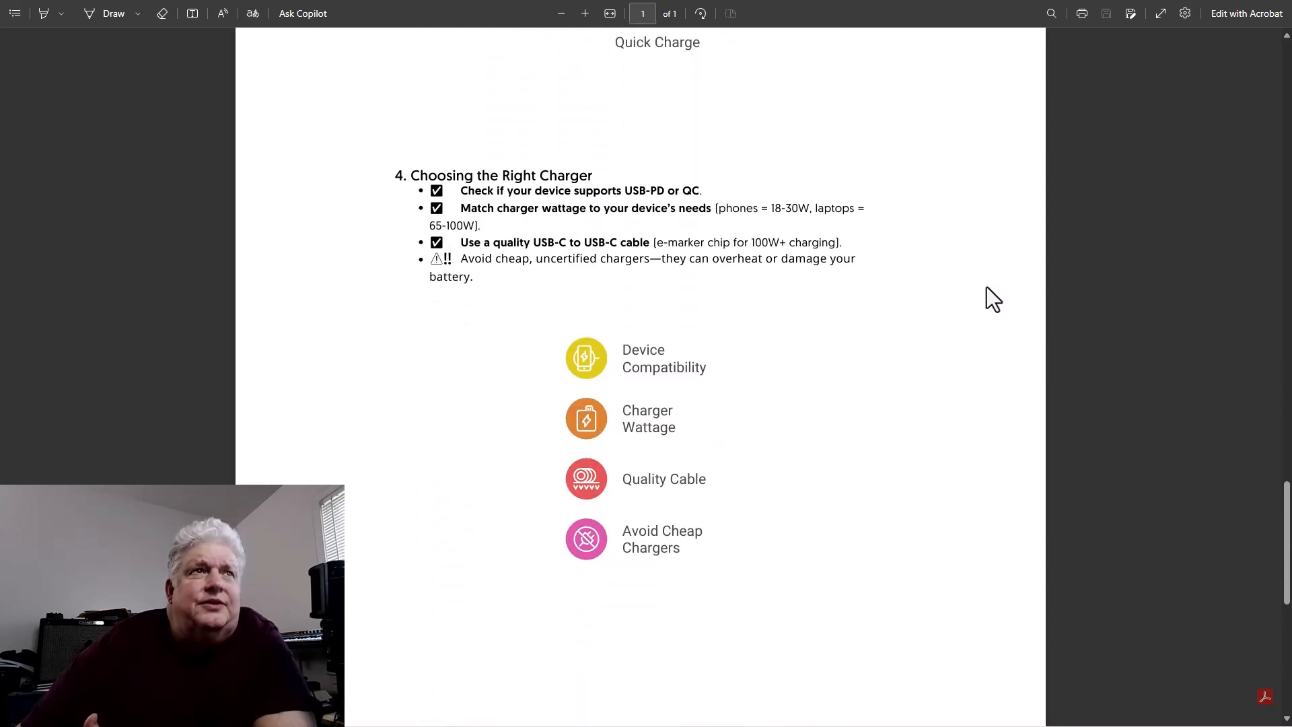
pyautogui.moveTo(1003, 299)
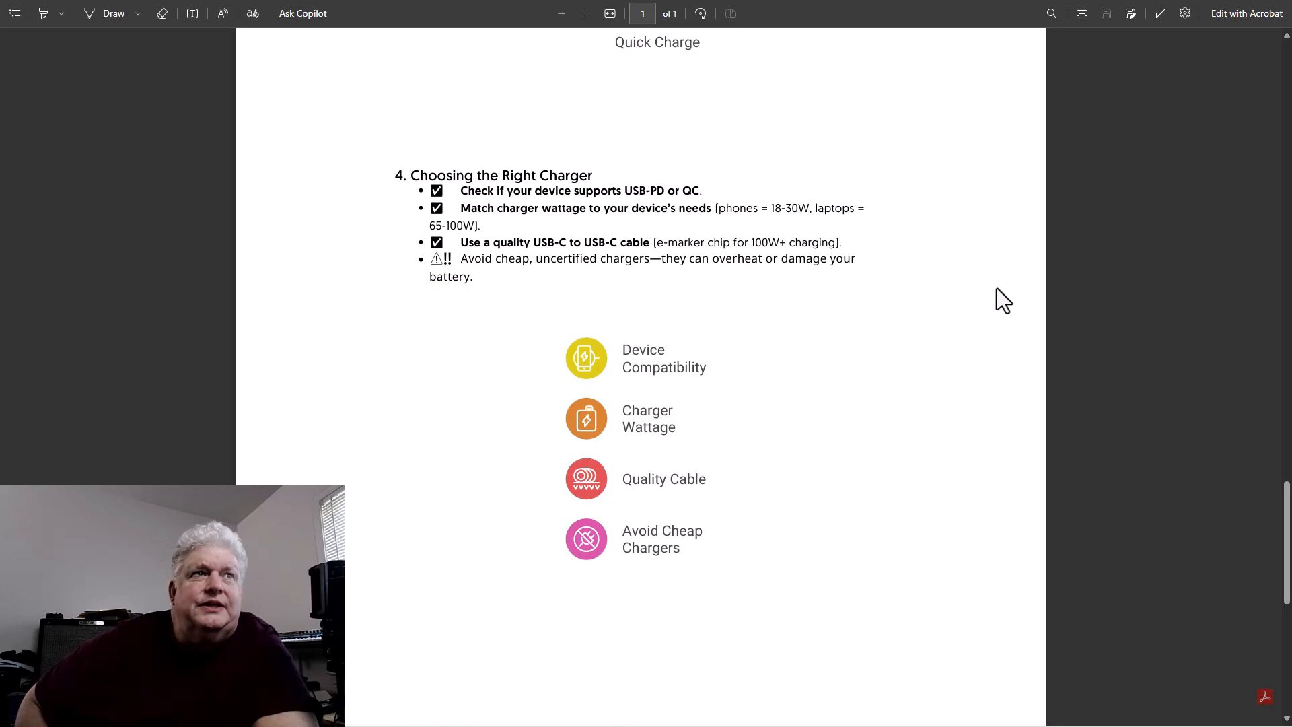
pyautogui.moveTo(1146, 238)
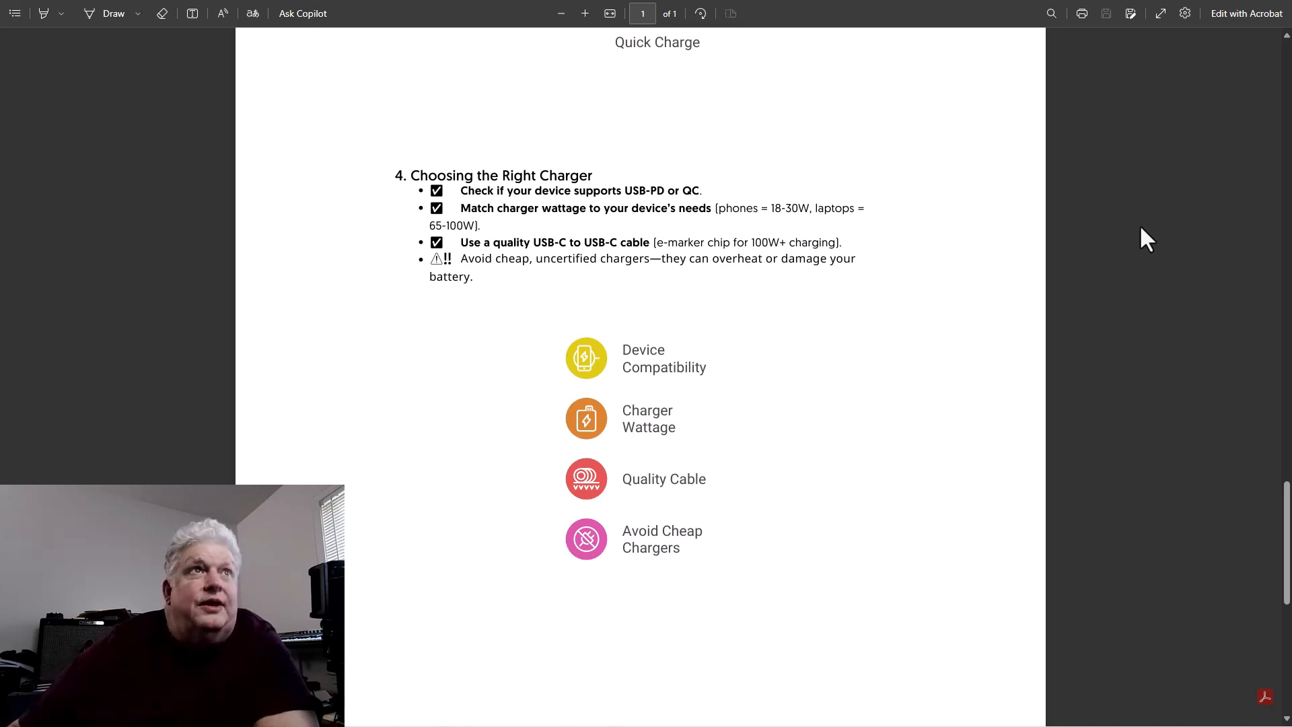
pyautogui.moveTo(1104, 213)
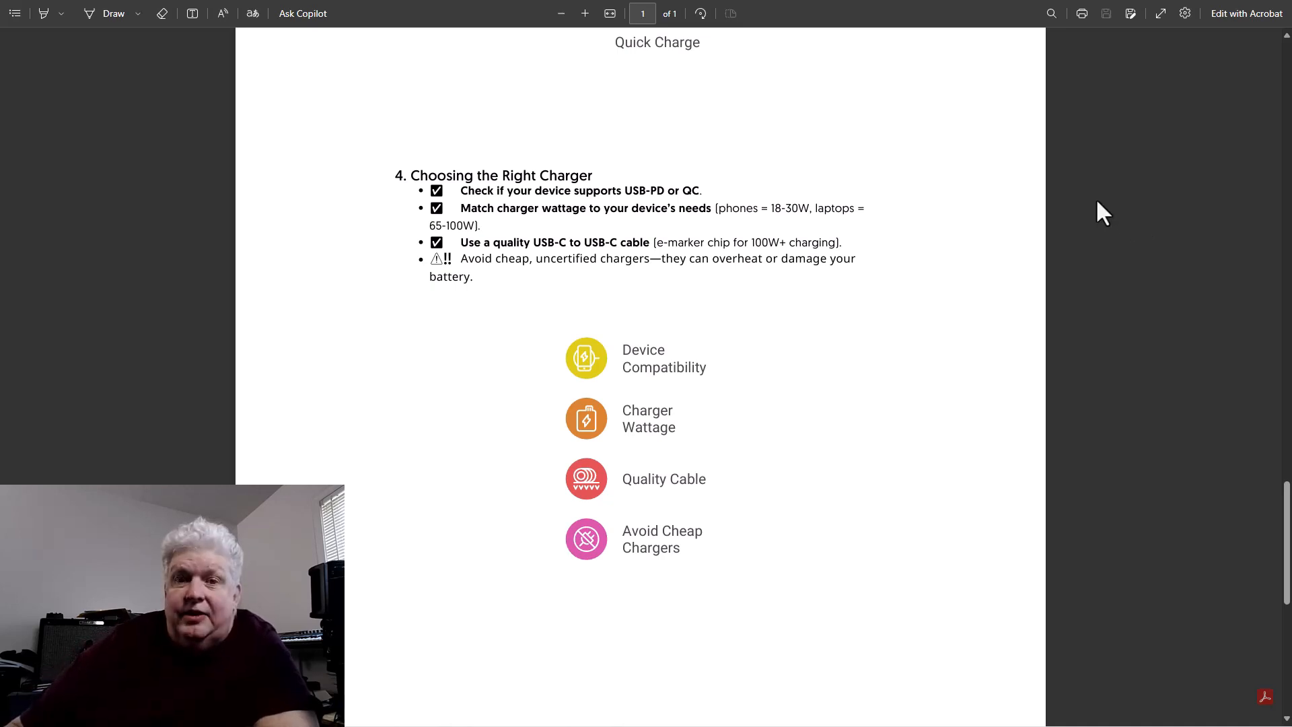
pyautogui.moveTo(991, 297)
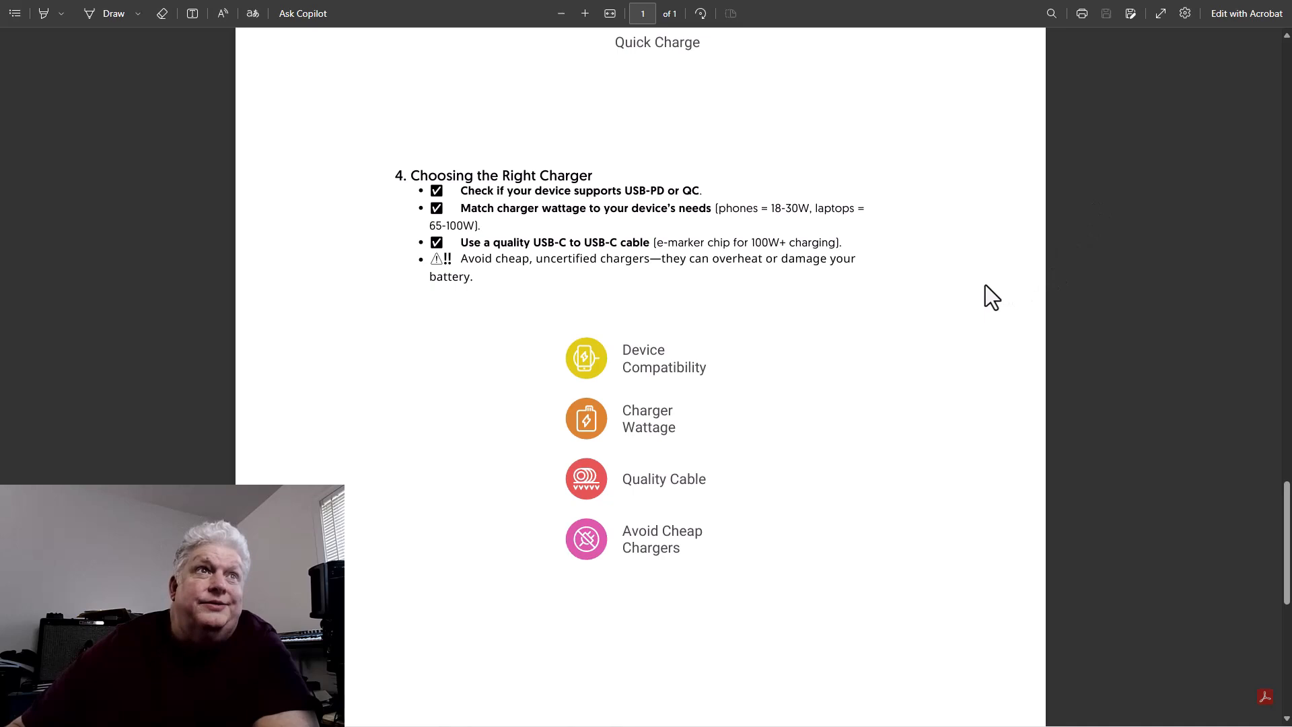
pyautogui.scroll(-3)
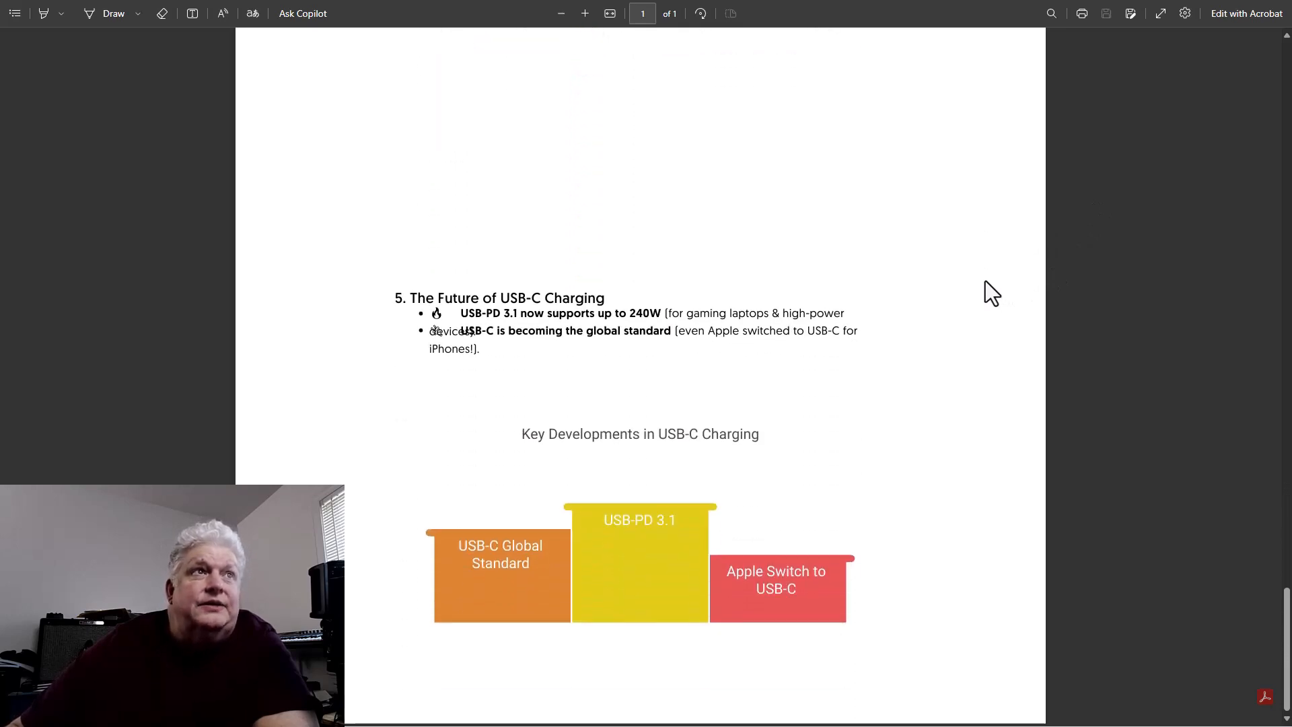
pyautogui.moveTo(1196, 302)
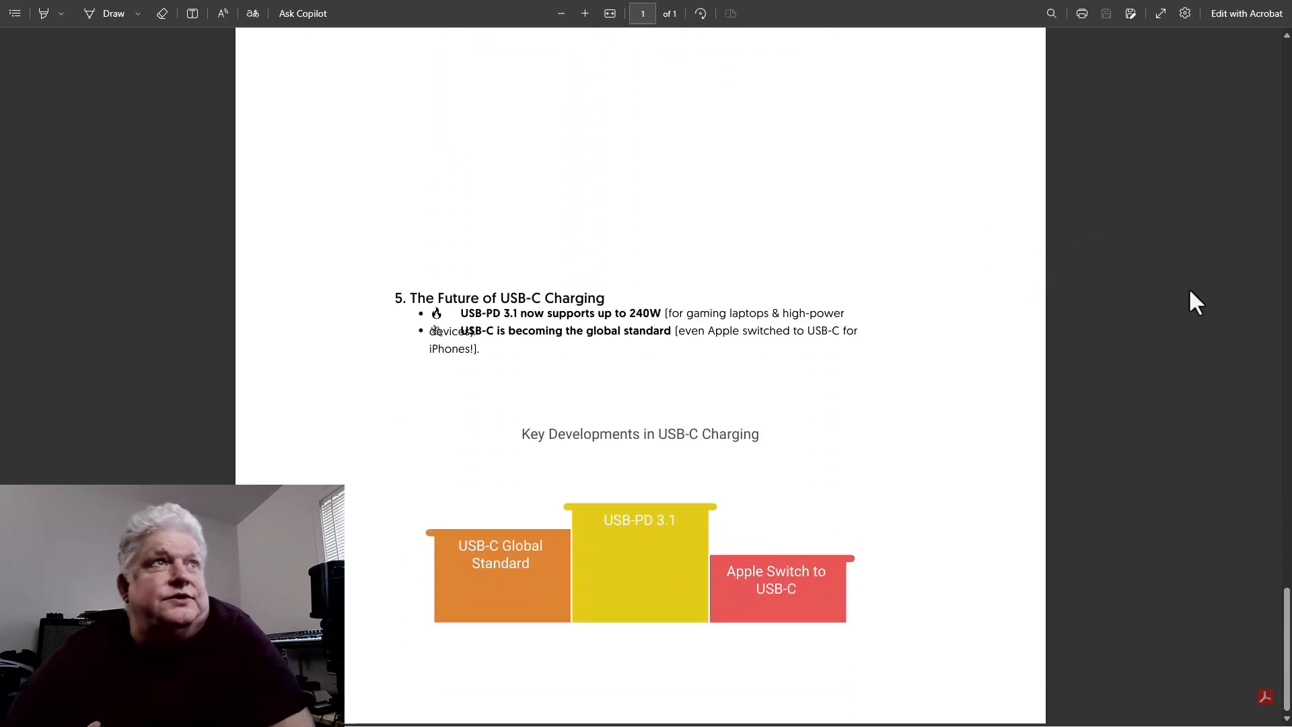